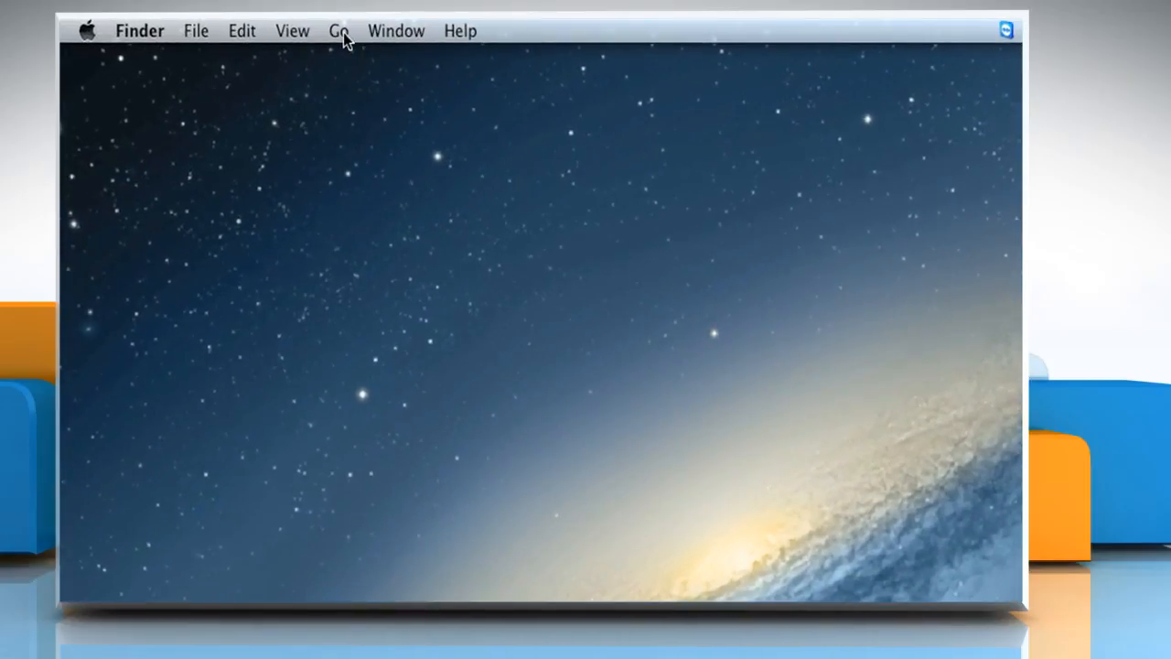
# Step: Jump to the Applications folder from the Go menu
pyautogui.click(338, 30)
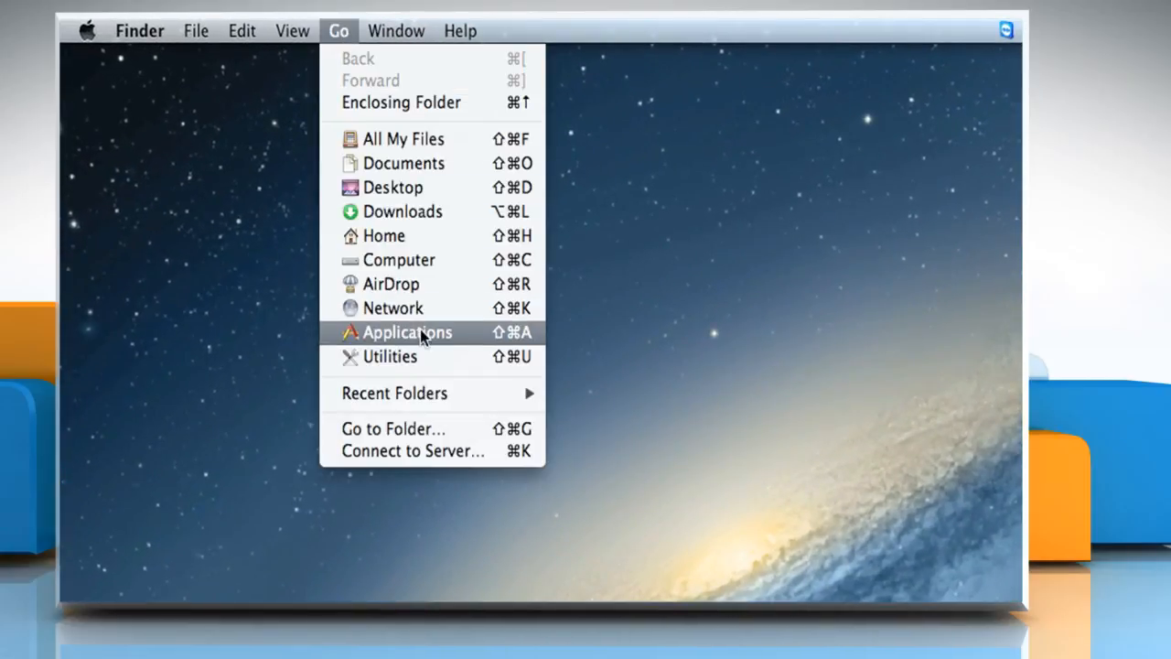
pyautogui.click(406, 333)
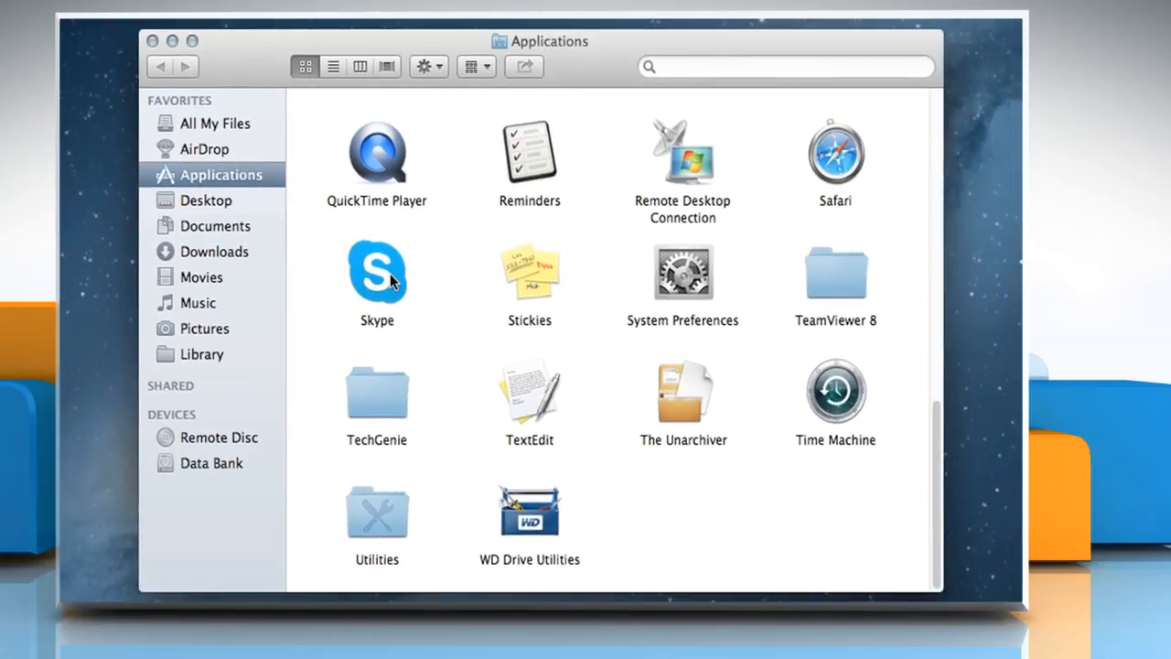
# Step: Launch Skype from Applications, enter the password and sign in to the account
pyautogui.doubleClick(377, 271)
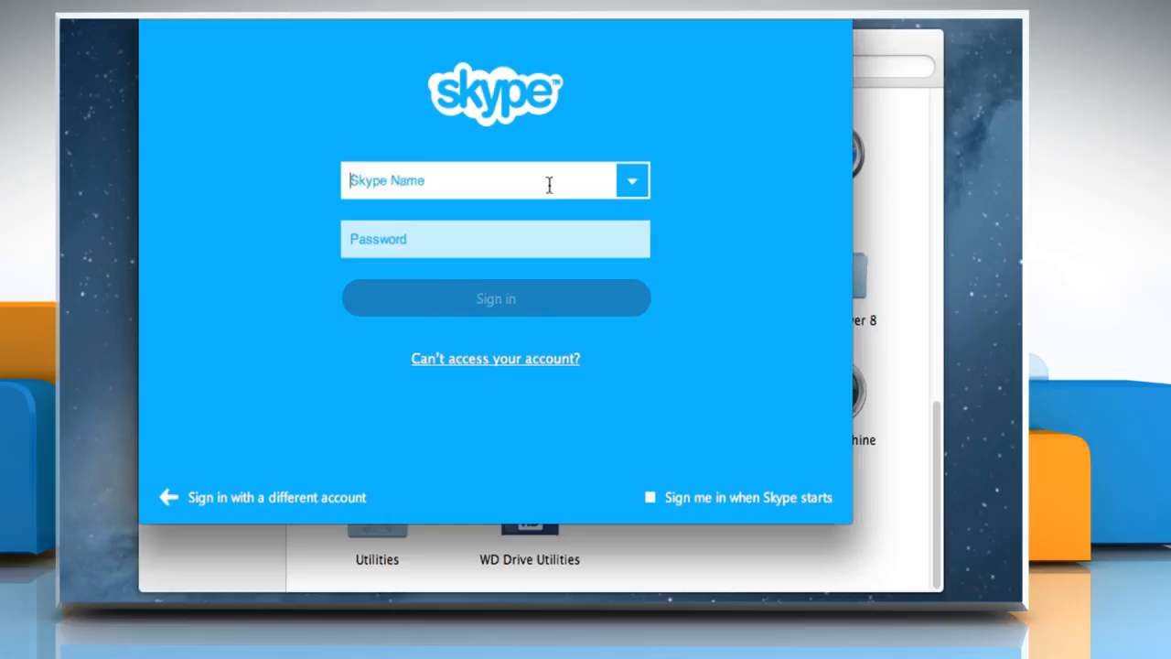
pyautogui.write('••••••••••')
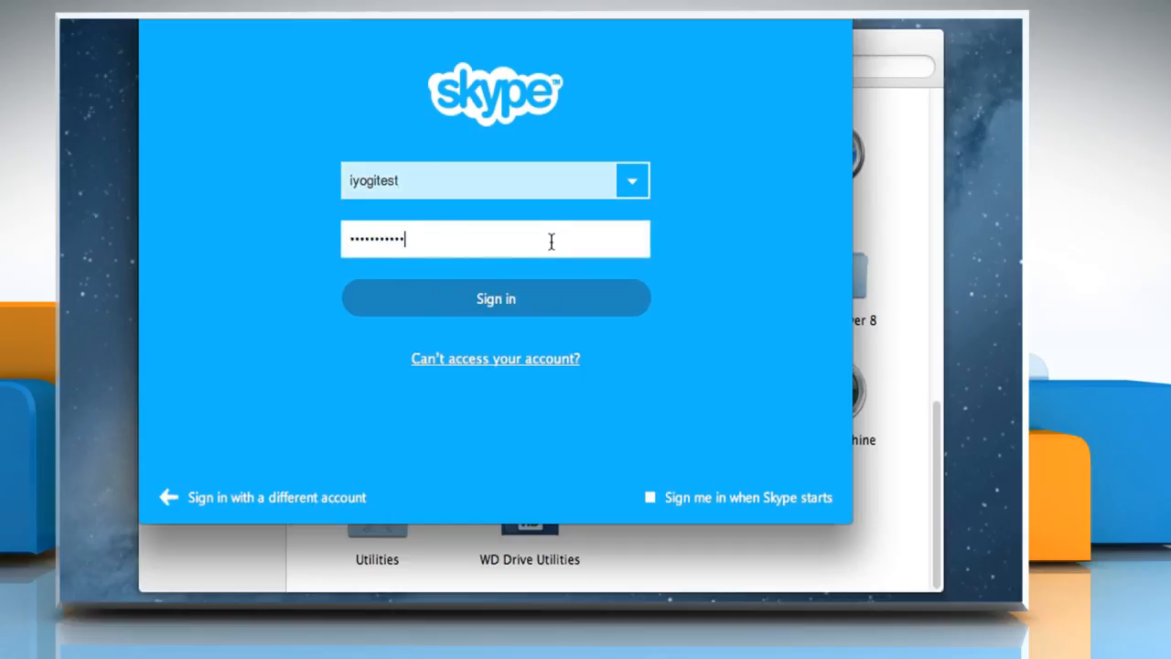
pyautogui.click(494, 299)
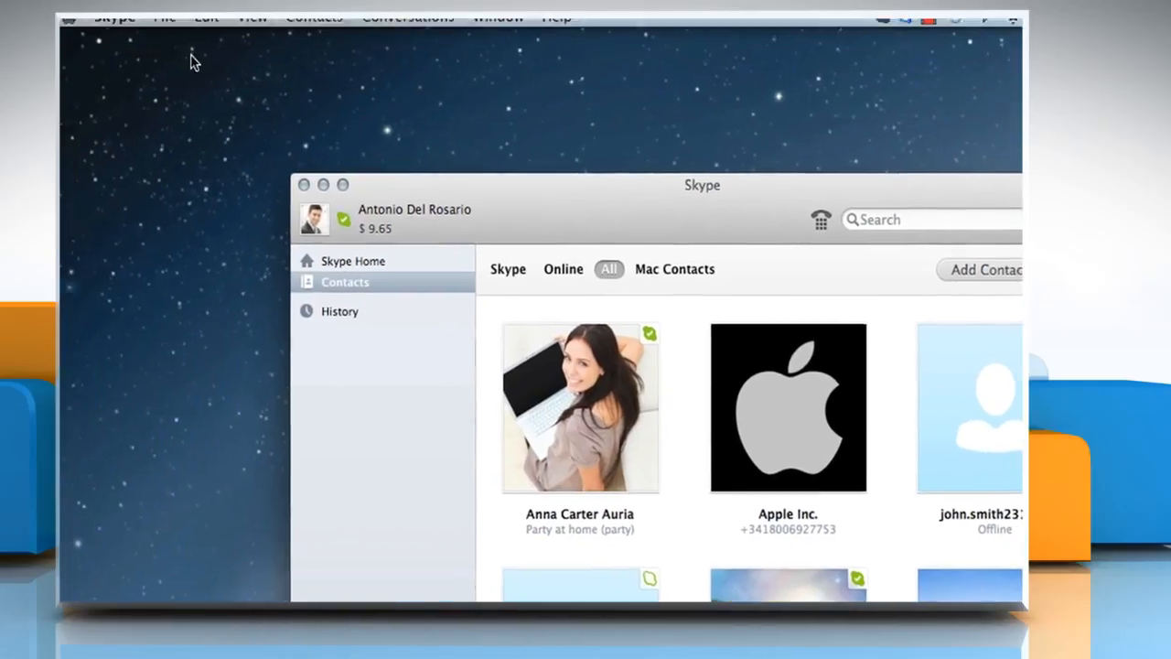
pyautogui.click(179, 29)
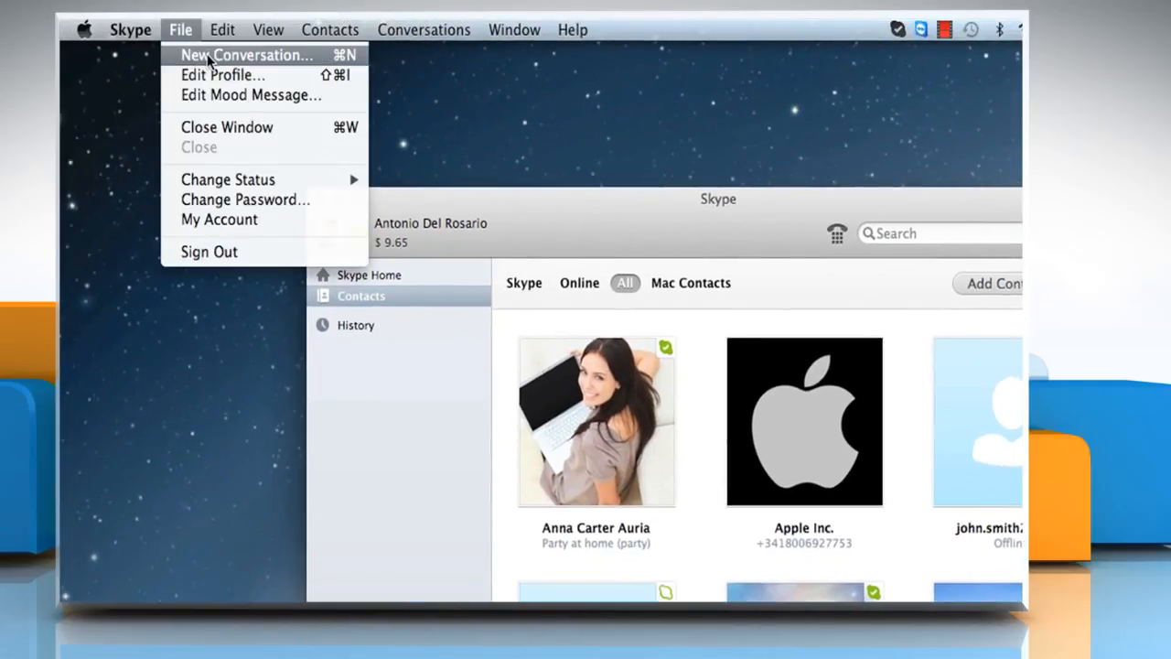
pyautogui.click(247, 55)
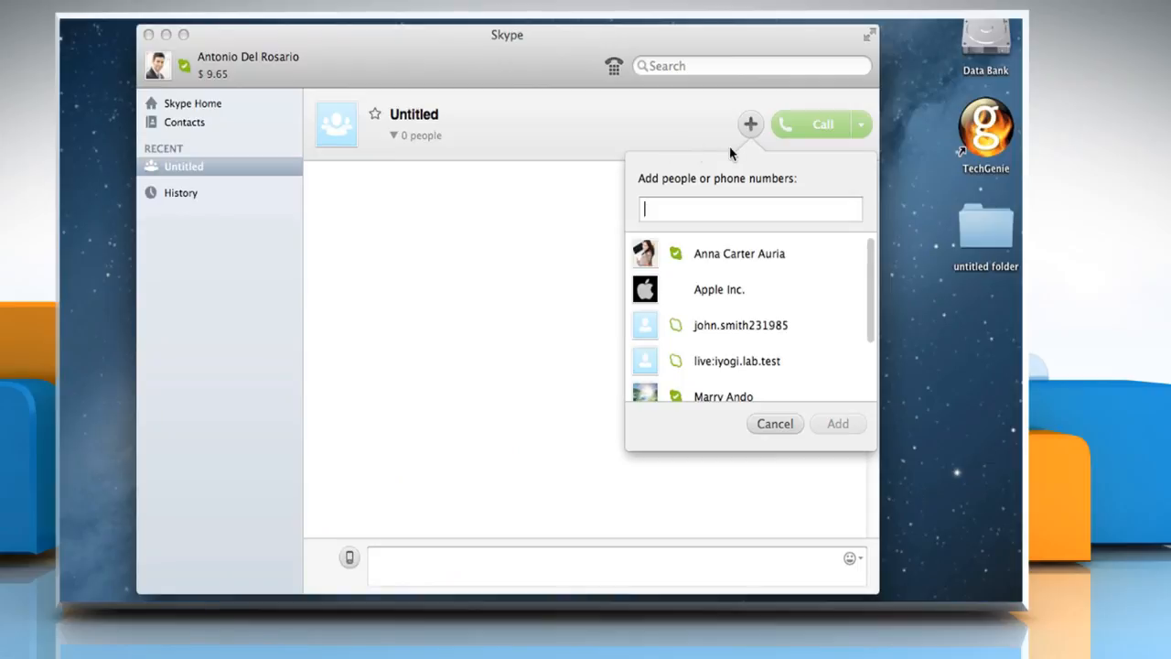
pyautogui.click(739, 252)
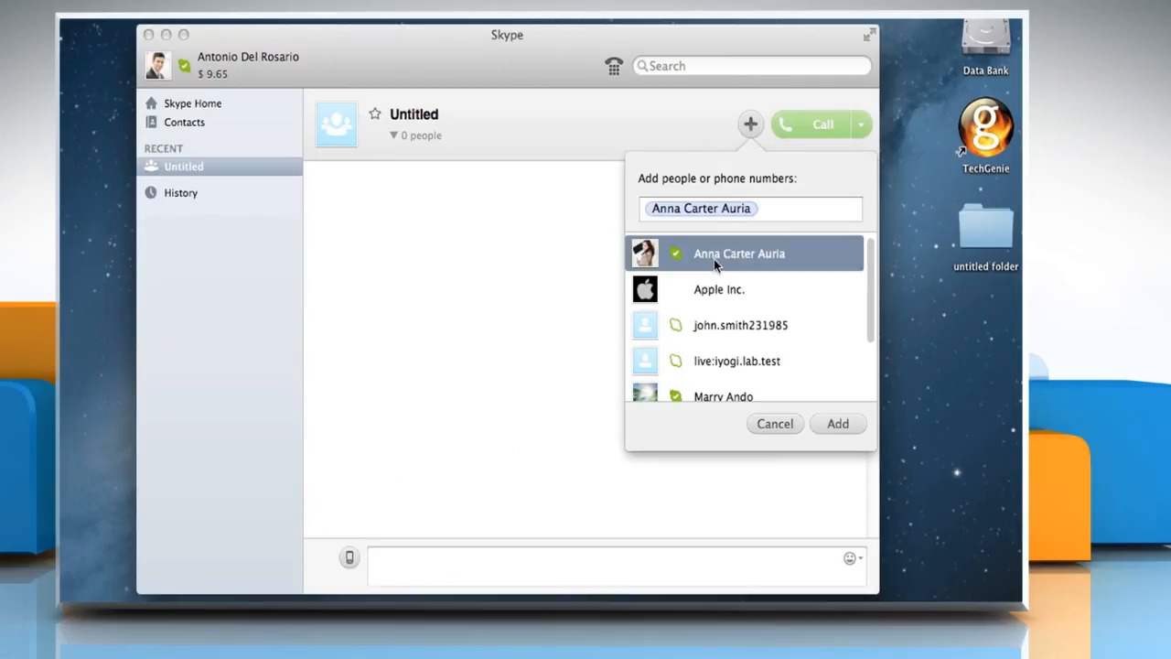
pyautogui.scroll(-3)
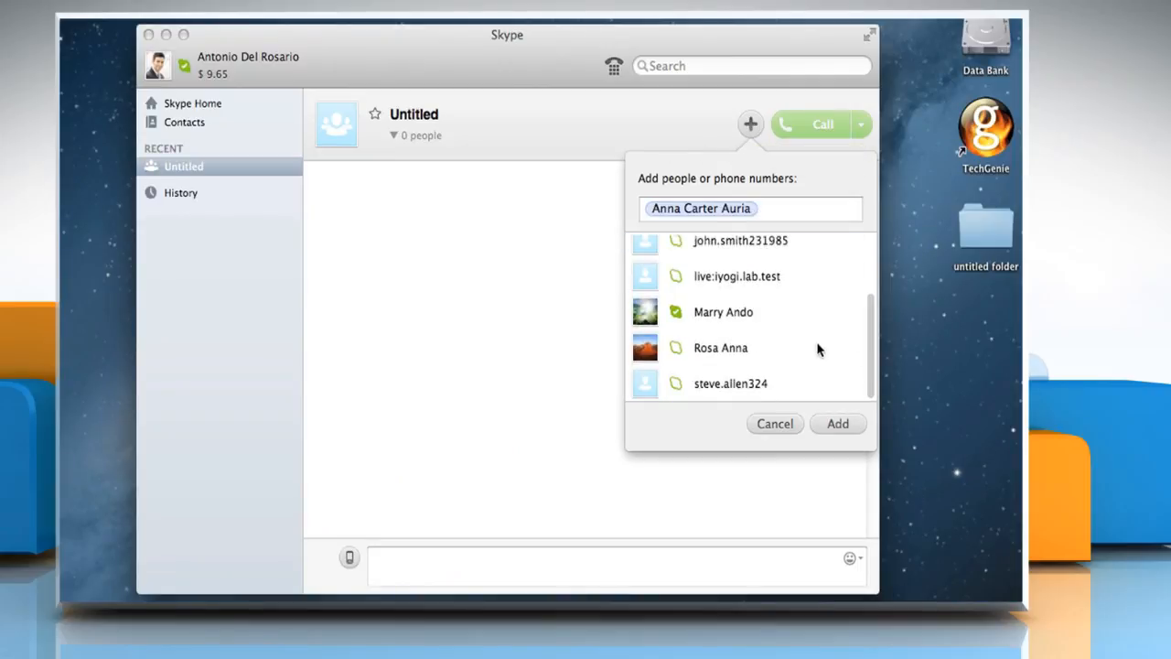
pyautogui.click(723, 311)
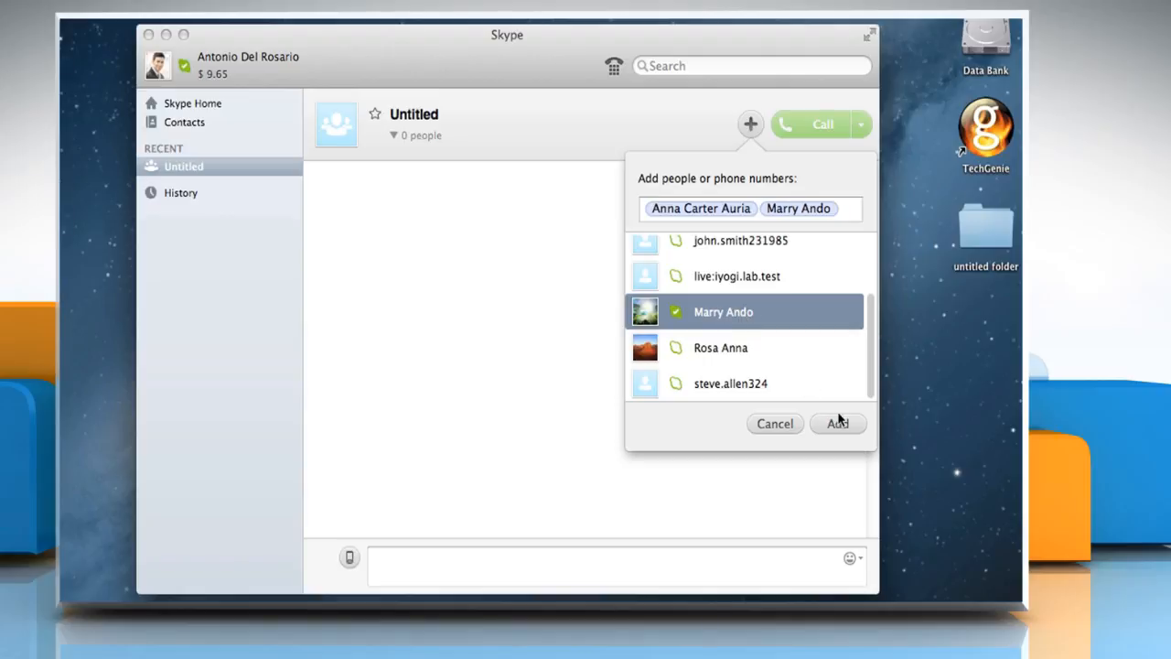
pyautogui.click(837, 422)
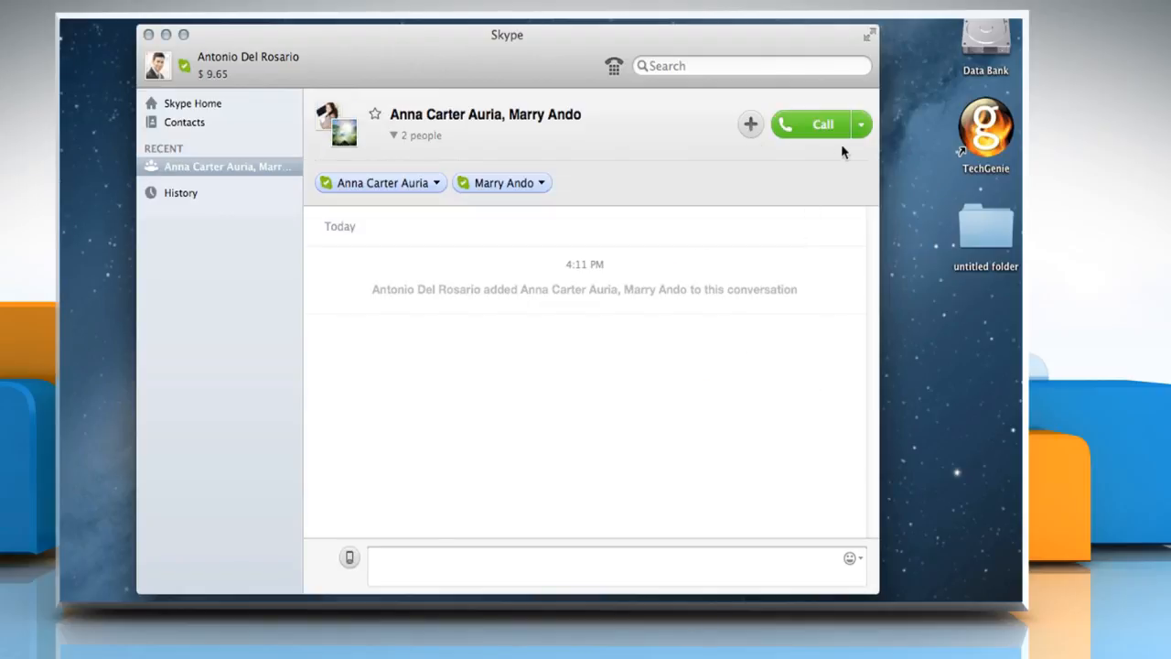
# Step: Start a group video call with both contacts, then hang up to end it
pyautogui.click(860, 125)
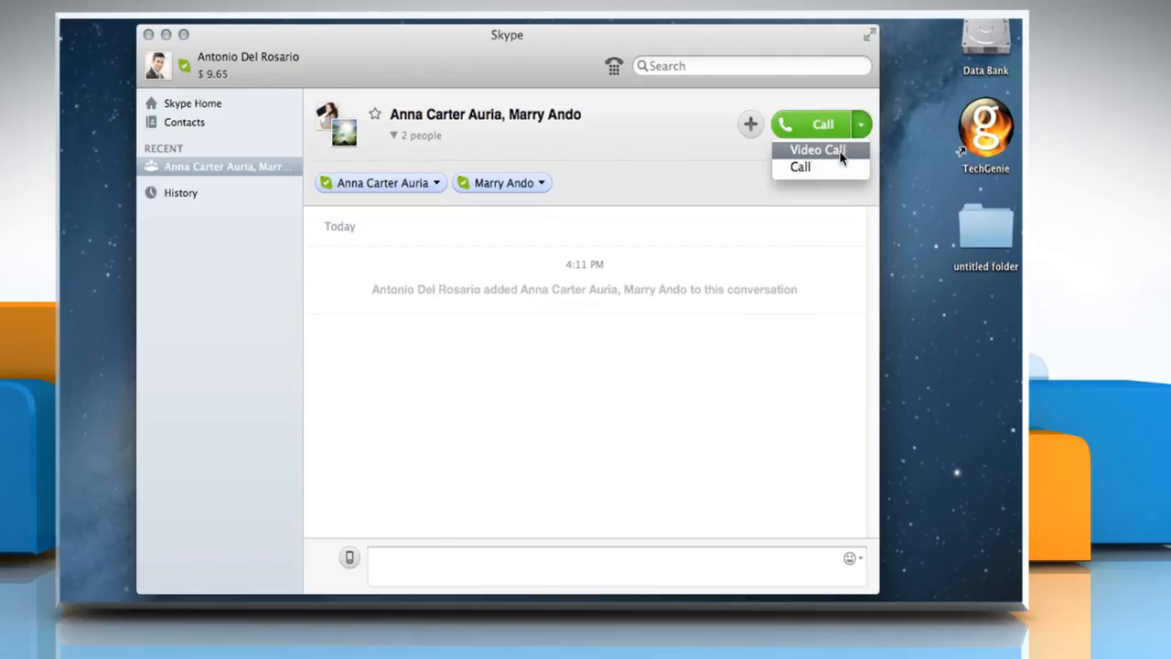
pyautogui.click(816, 150)
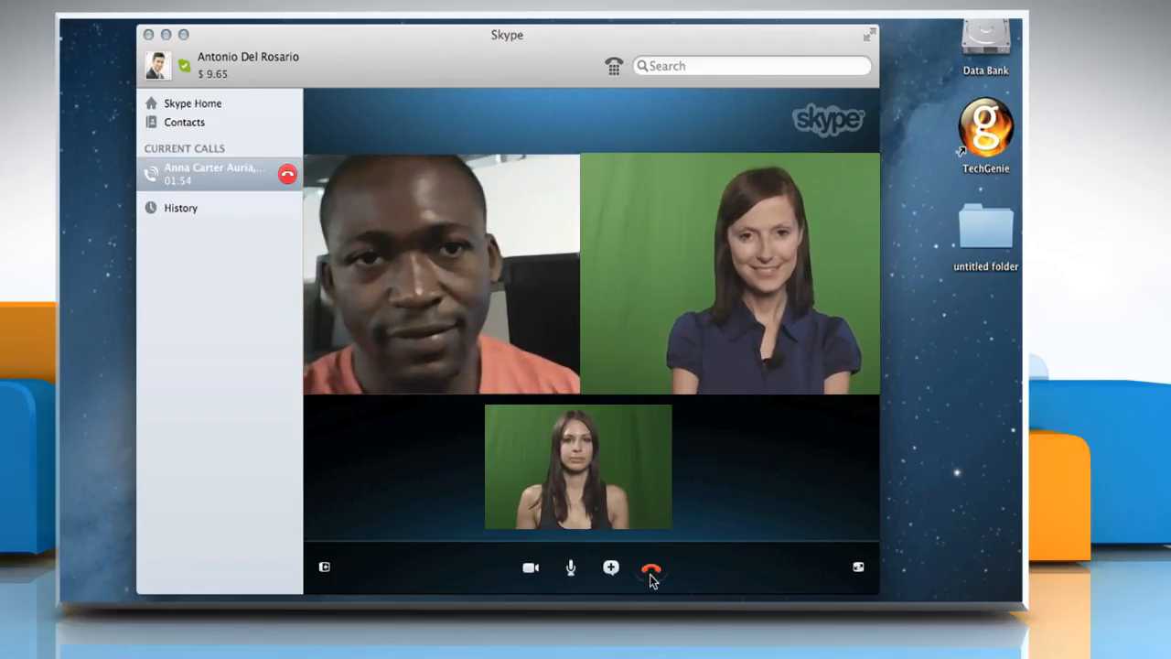
pyautogui.click(652, 567)
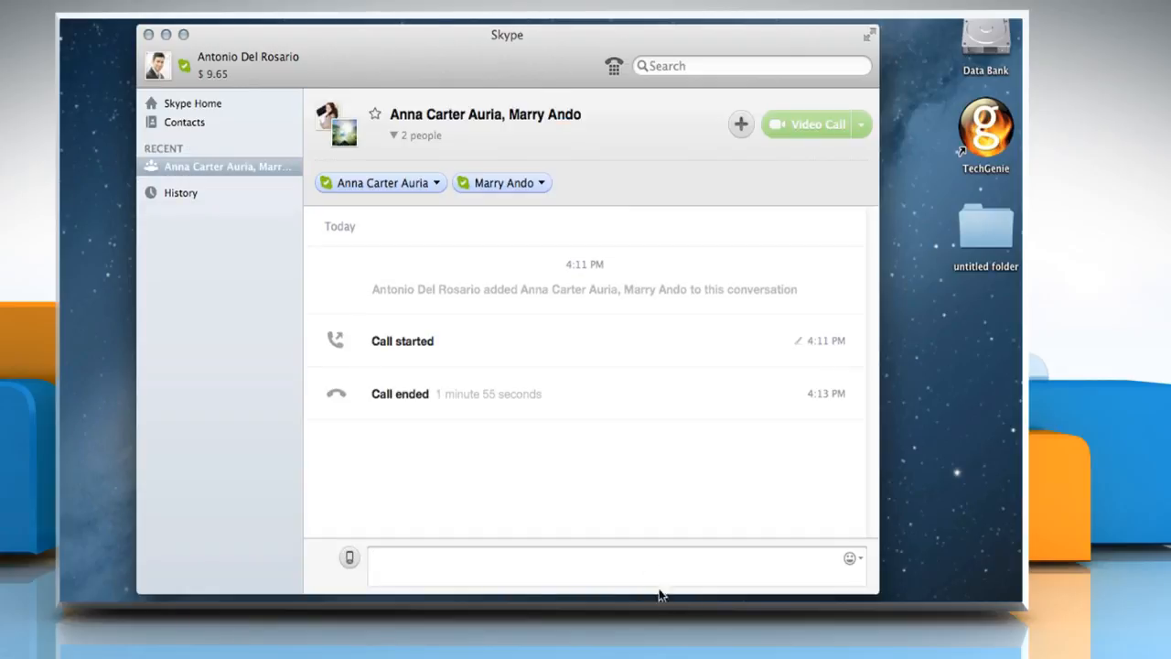